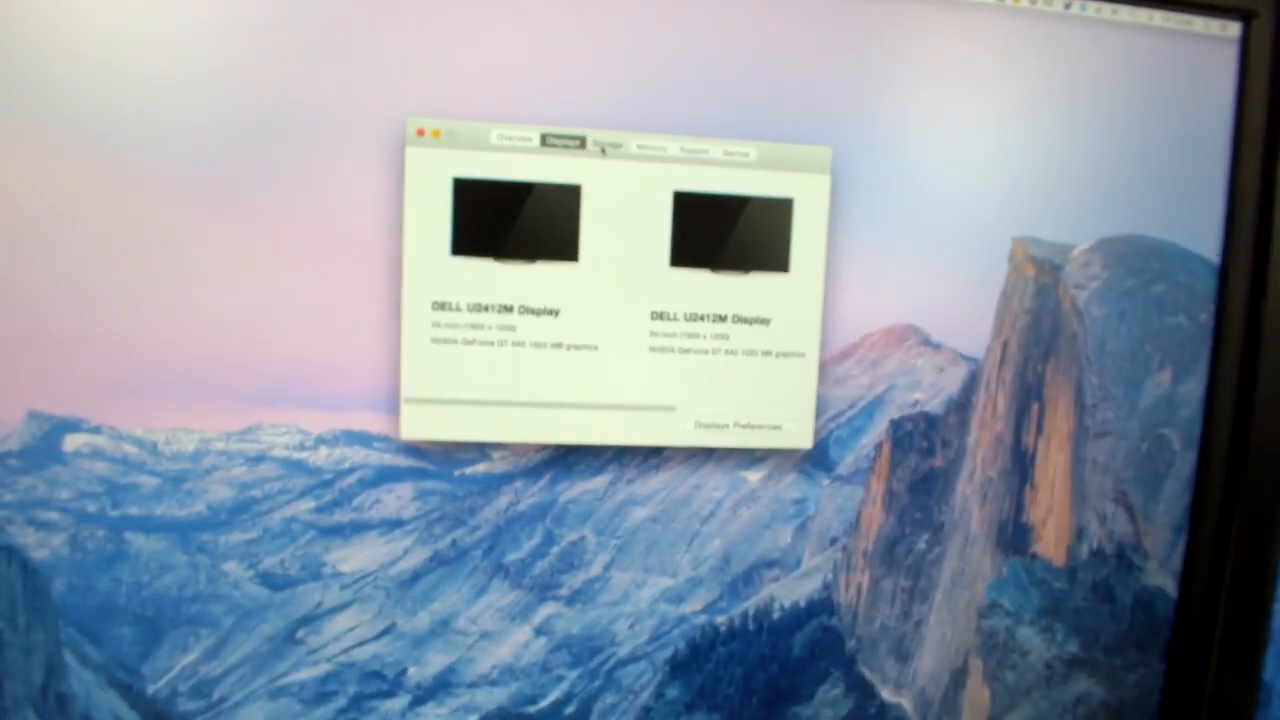
Show the Storage overview with usage bars for Macintosh SSD, Media and 2TB Storage drives.
click(588, 156)
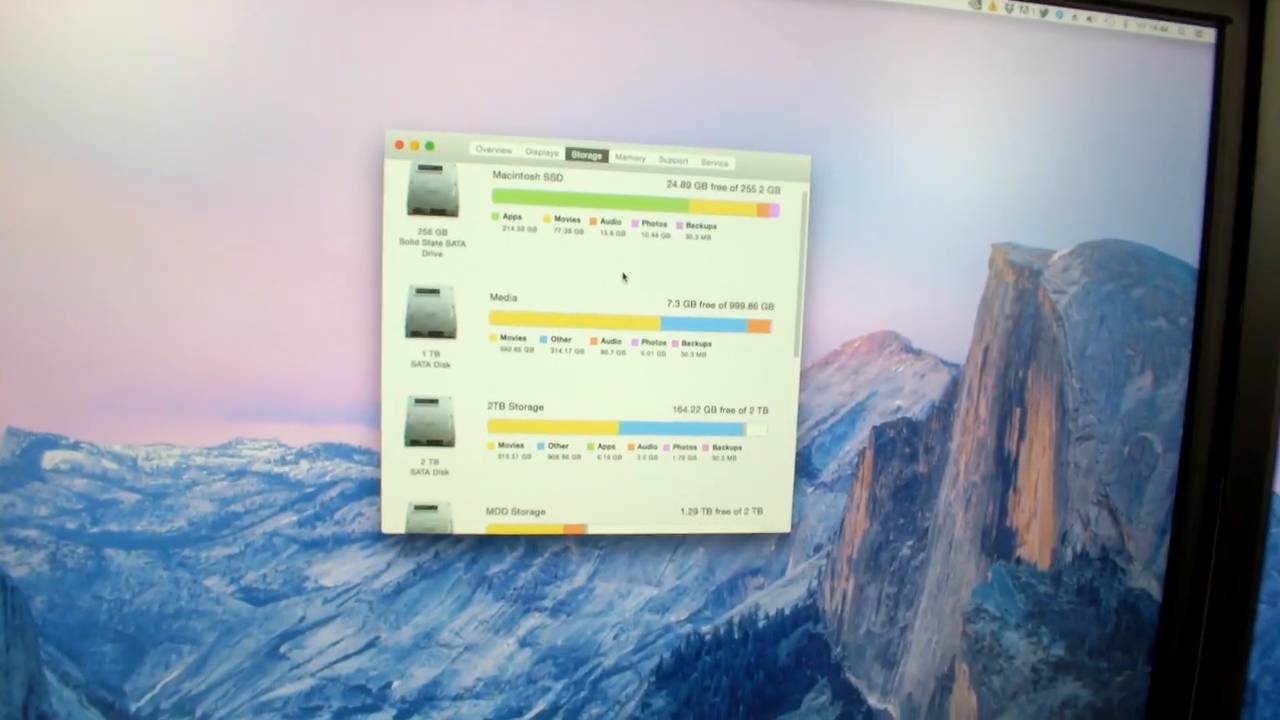